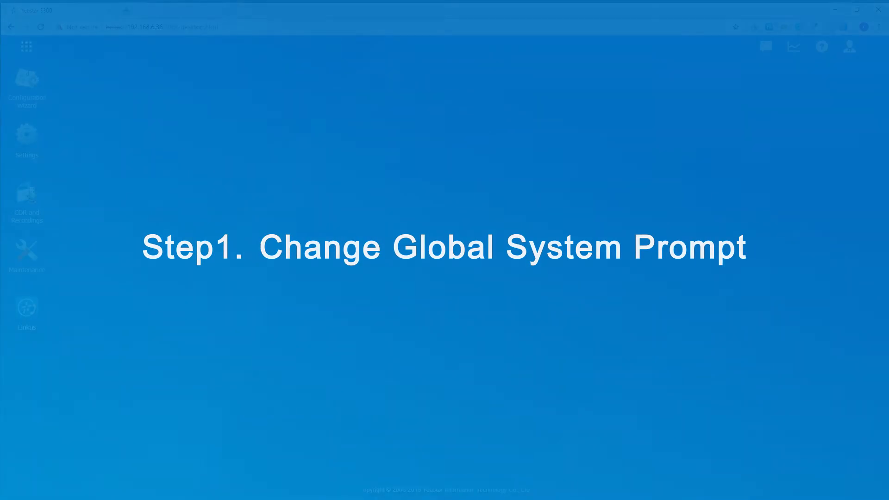
Go to PBX Voice Prompts and view the System Prompt list showing English.
left_click(27, 141)
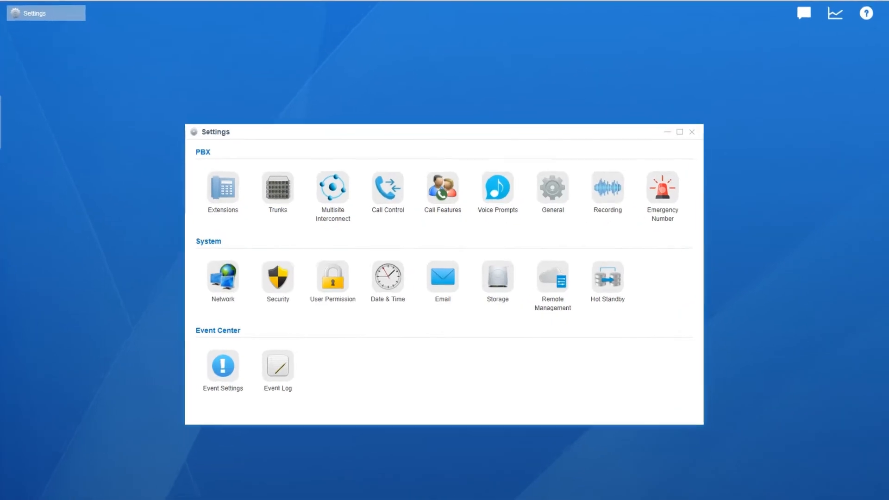
left_click(497, 187)
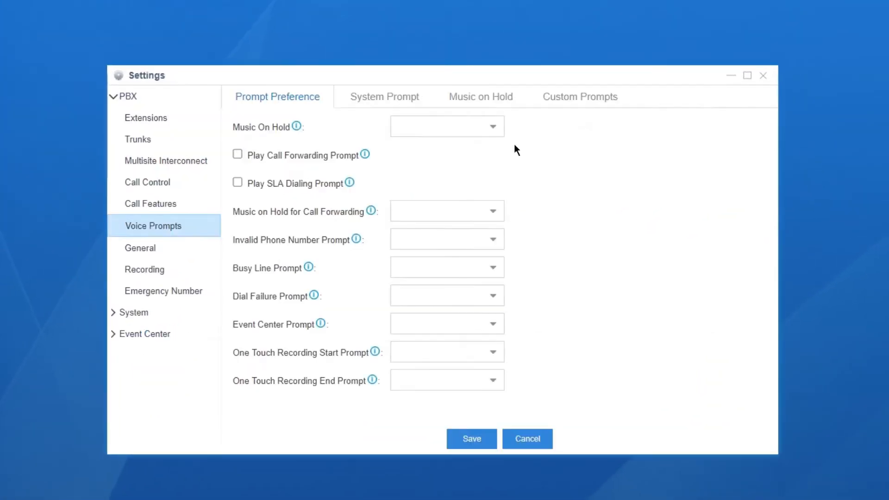
left_click(384, 97)
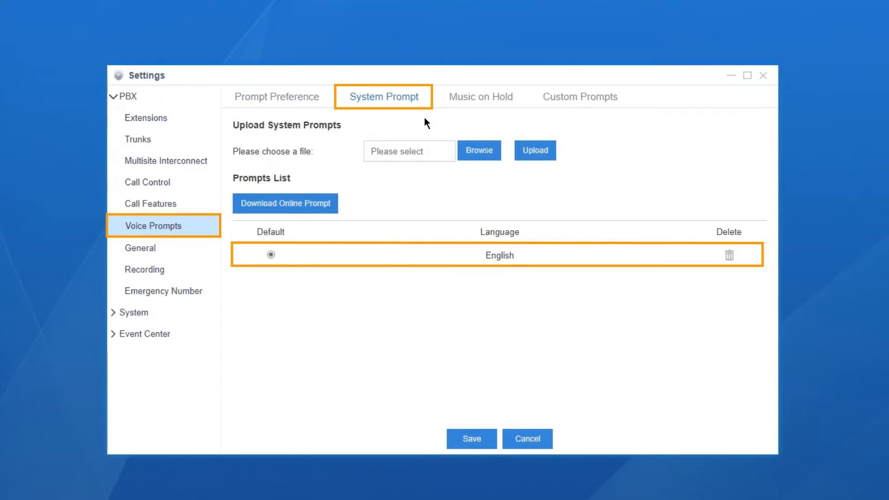
Download the Française (French) online prompt and set it as the default system prompt.
left_click(286, 203)
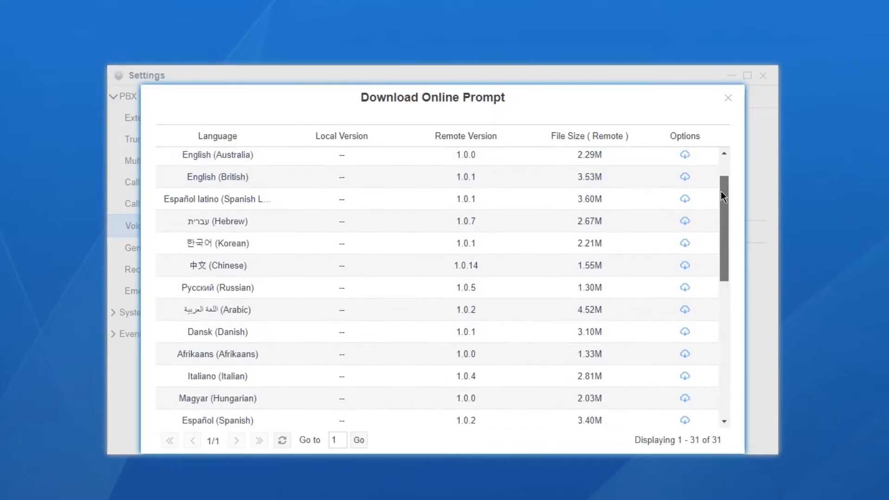
scroll("down", 3)
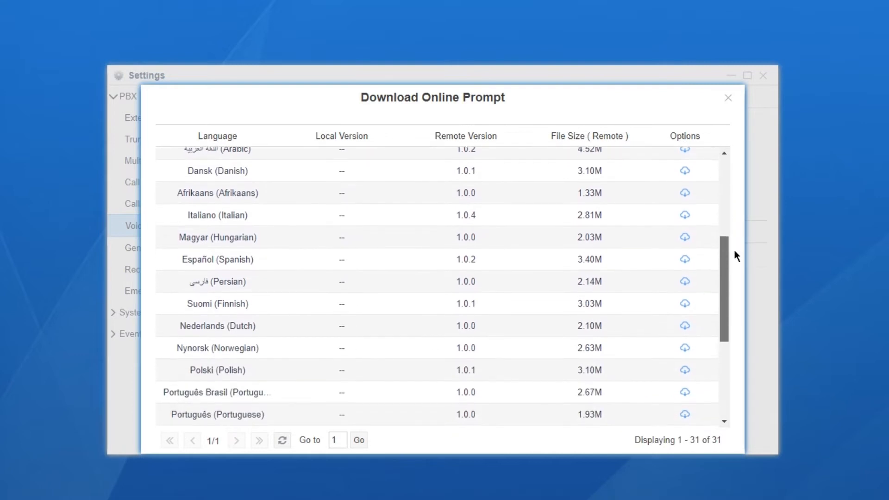
scroll("down", 3)
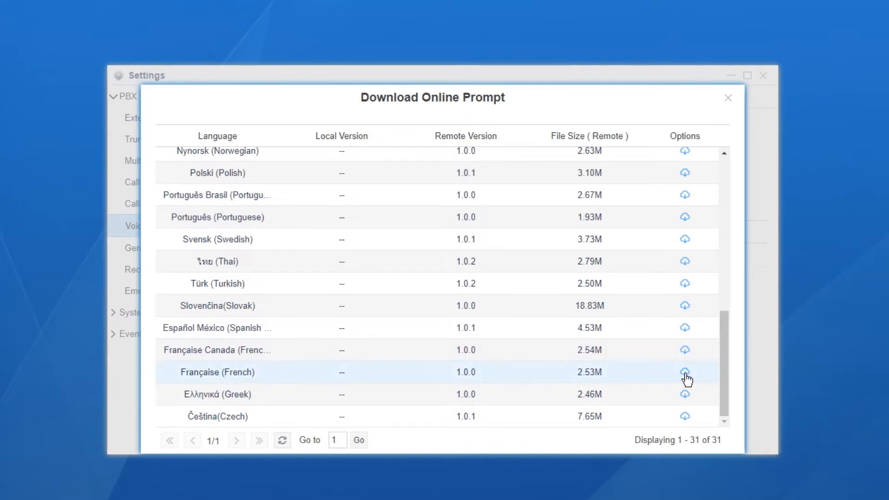
left_click(684, 372)
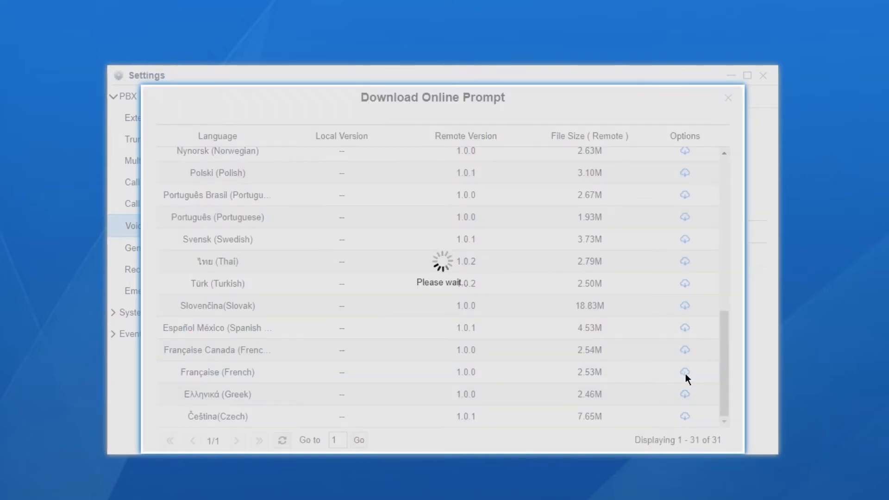
left_click(685, 372)
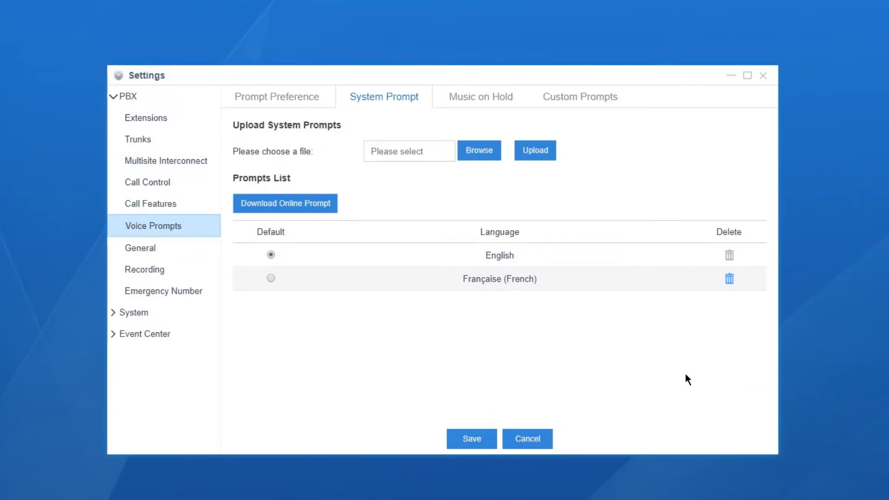
left_click(270, 278)
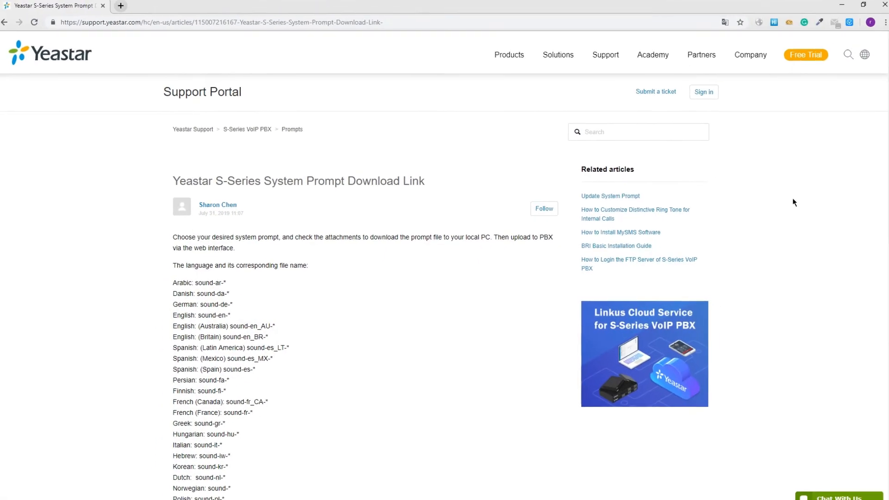
Scroll the S-Series System Prompt Download Link article down to the .tar file links.
scroll("down", 3)
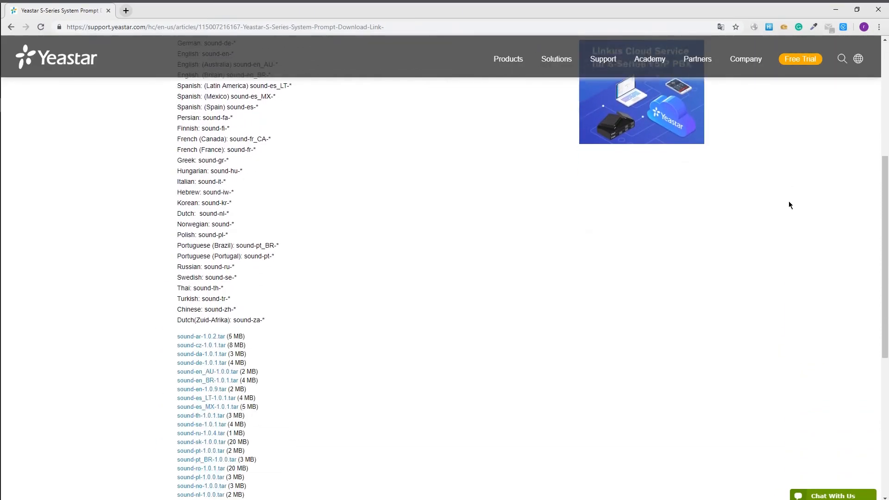
scroll("down", 3)
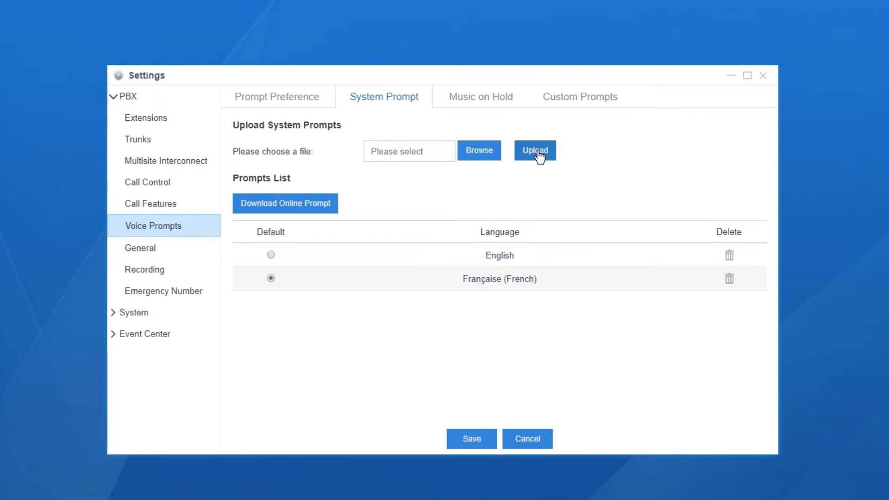
mouse_move(479, 150)
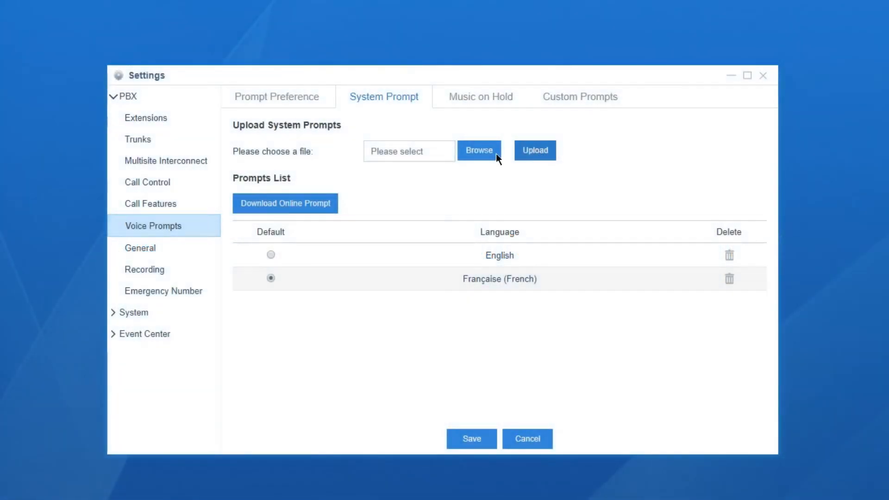
Edit extension 1000, set its Prompt Language to English, and save.
left_click(145, 118)
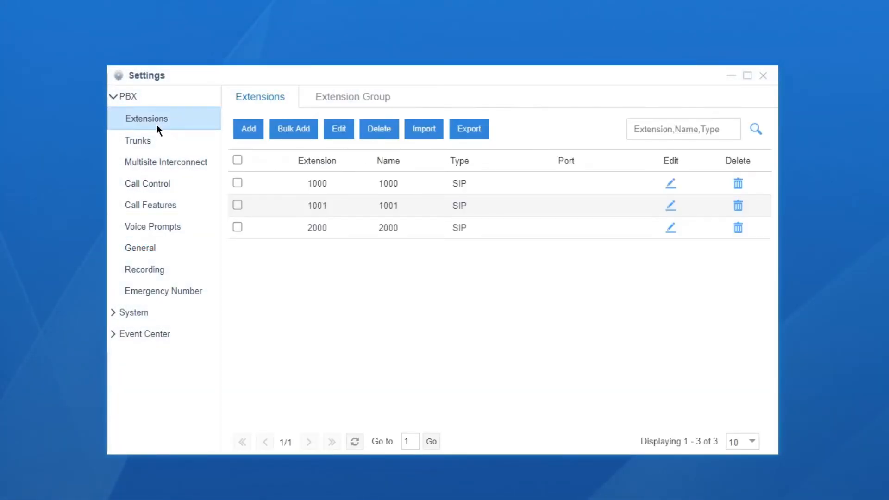
mouse_move(671, 183)
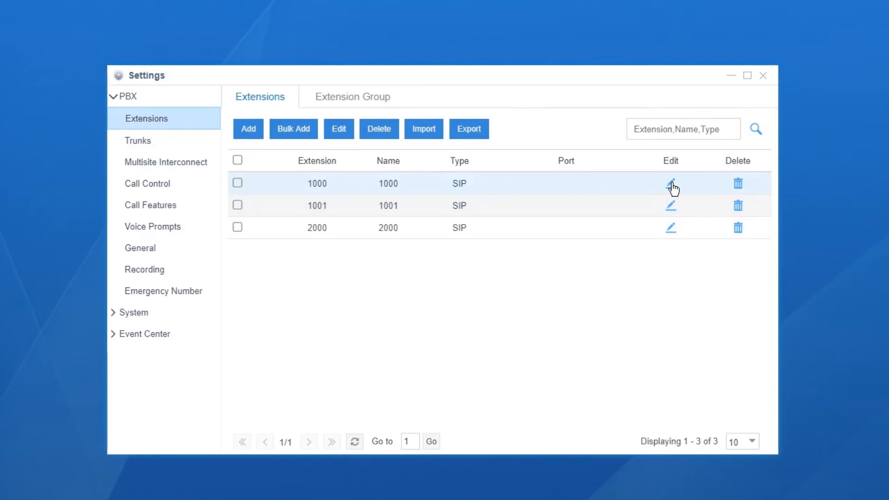
left_click(671, 184)
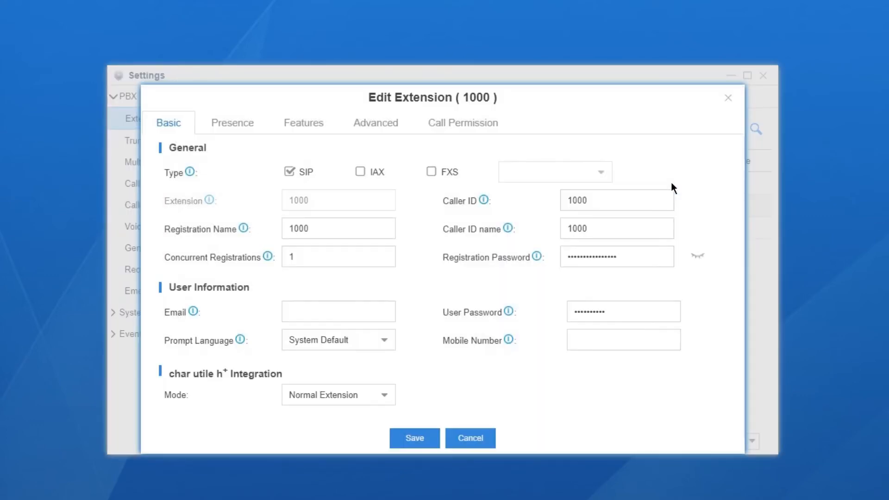
mouse_move(382, 346)
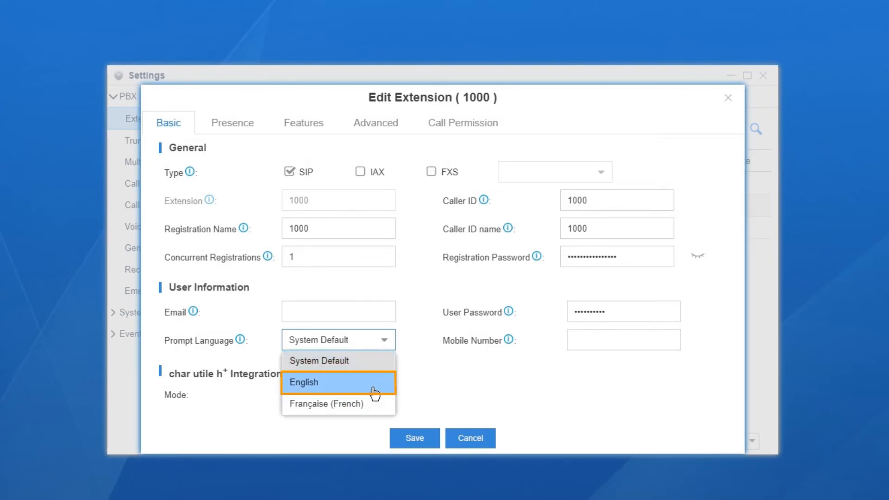
left_click(305, 382)
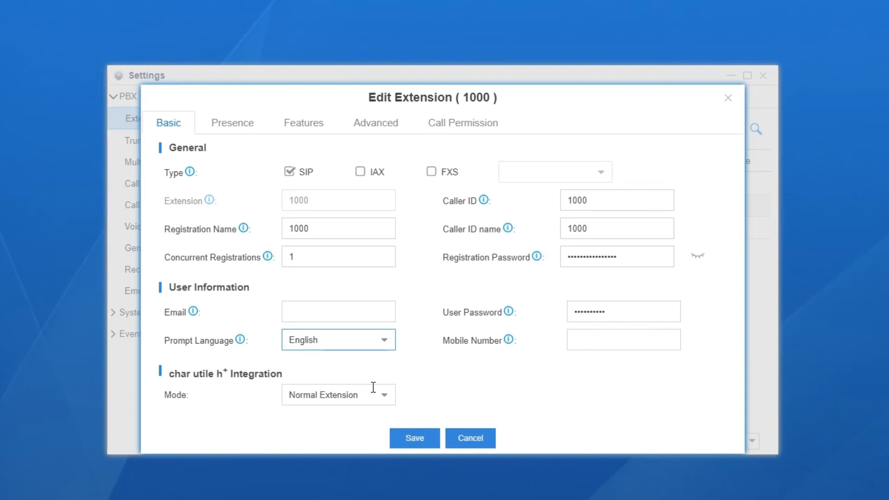
mouse_move(392, 348)
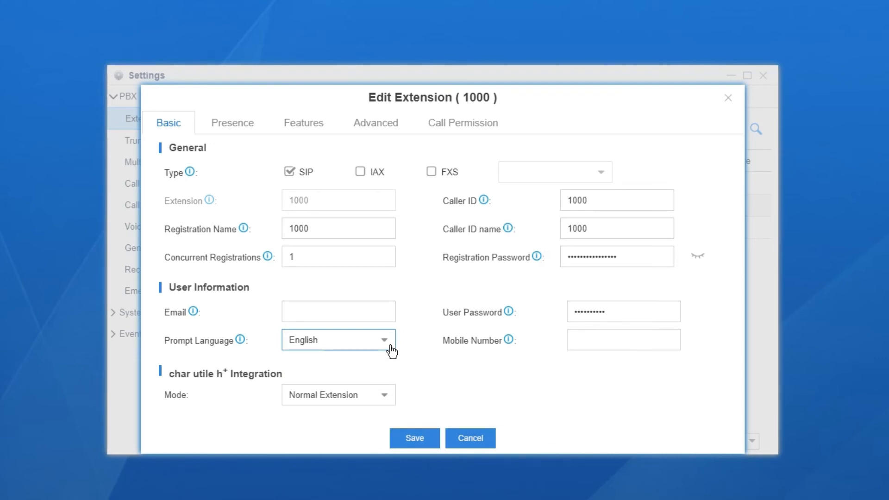
left_click(414, 437)
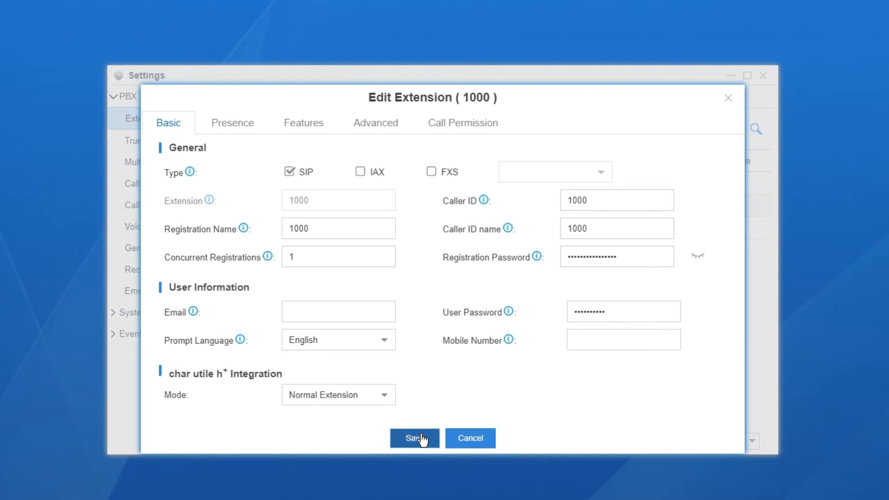
left_click(413, 438)
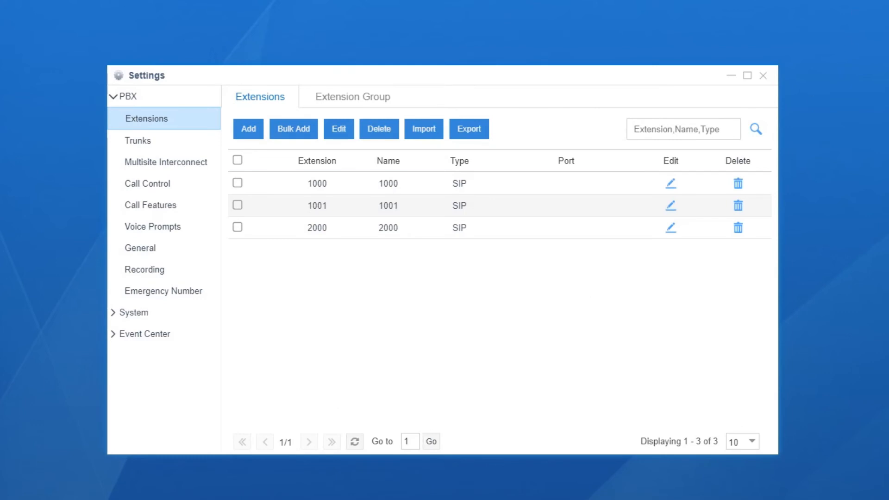